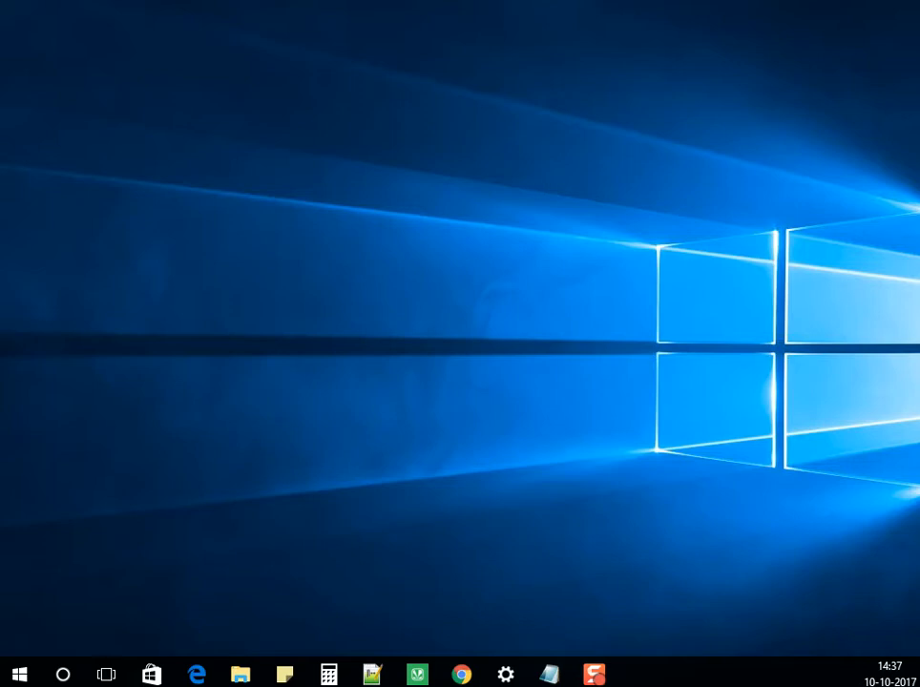
pyautogui.moveTo(219, 617)
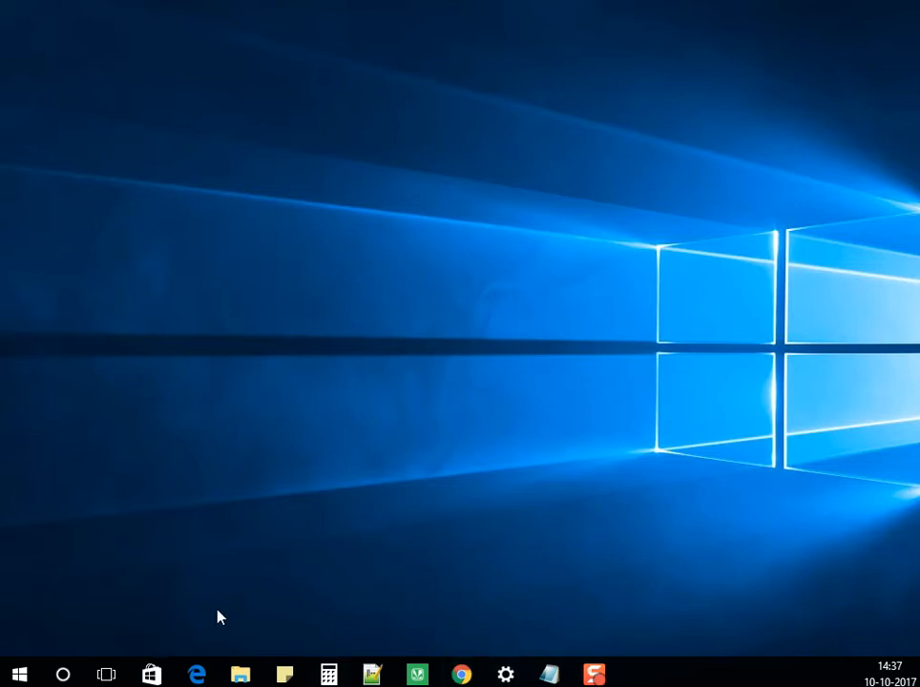
# Switch to Chrome showing the dll-files.com vcruntime140.dll page.
pyautogui.click(462, 676)
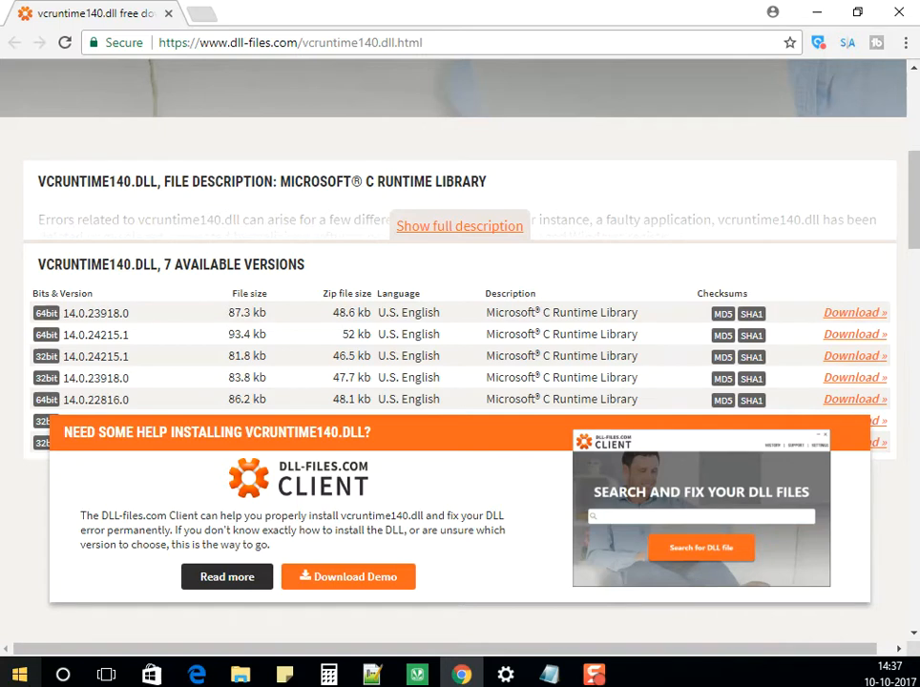
# Bring up This PC's context menu to reach the system Properties page.
pyautogui.rightClick(17, 673)
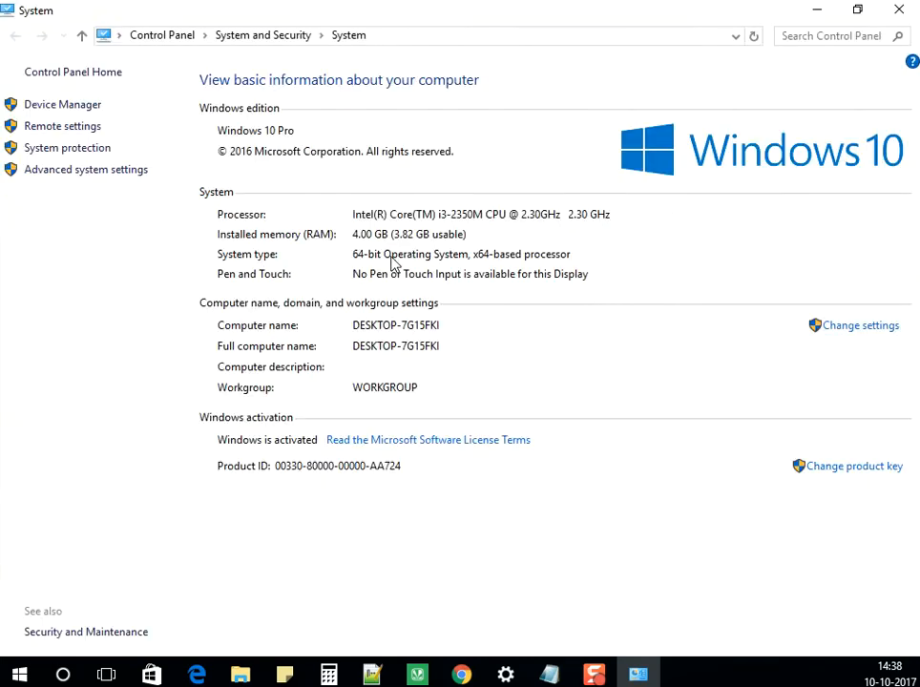
pyautogui.moveTo(404, 361)
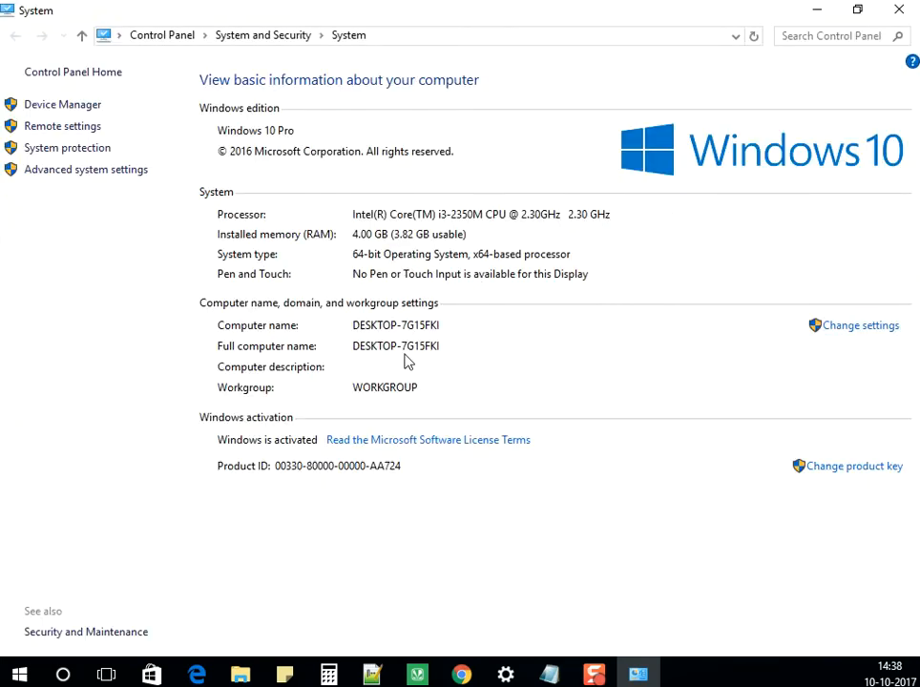
pyautogui.moveTo(481, 255)
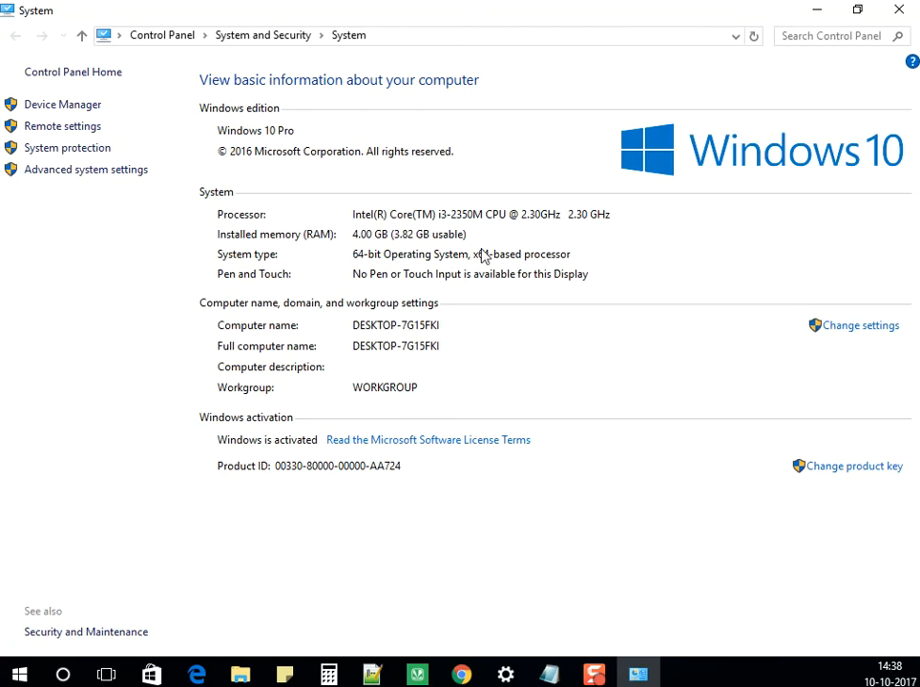
pyautogui.moveTo(481, 262)
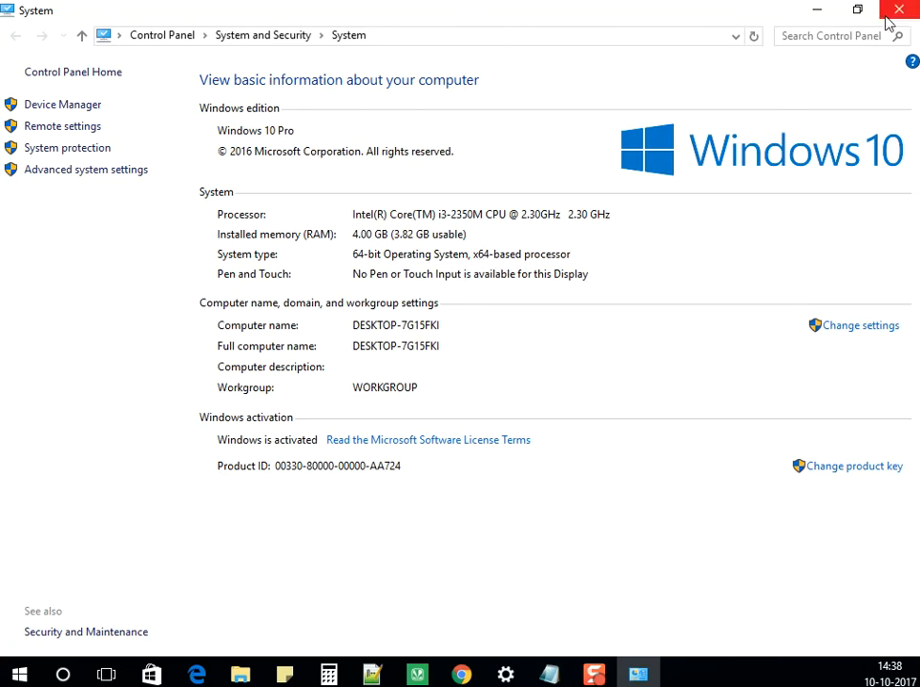
# Close the System window and compare the 64-bit 14.0.23918.0 and 32-bit 14.0.24215.1 versions.
pyautogui.click(897, 10)
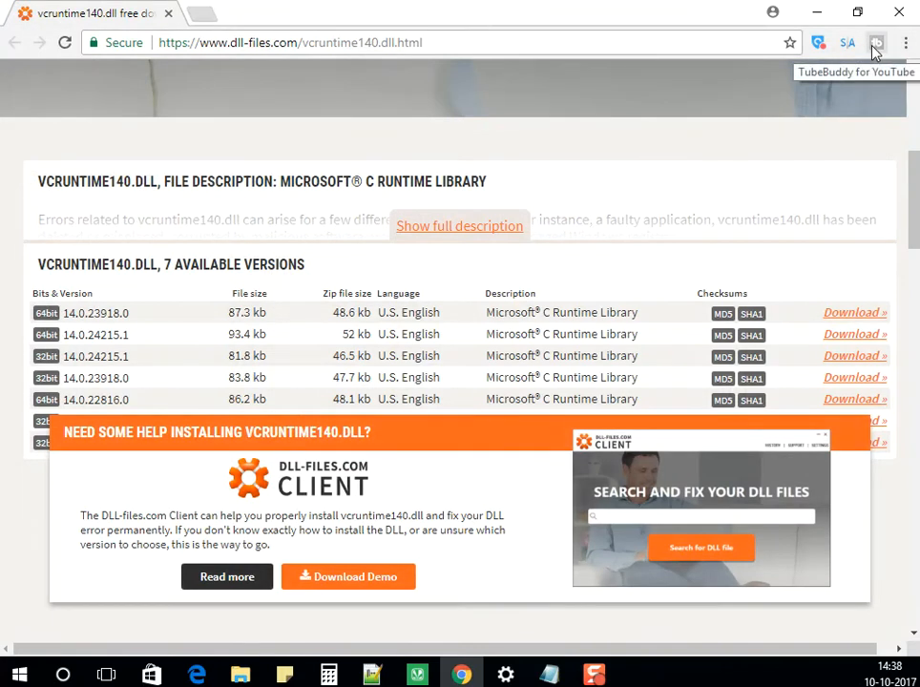
pyautogui.moveTo(762, 225)
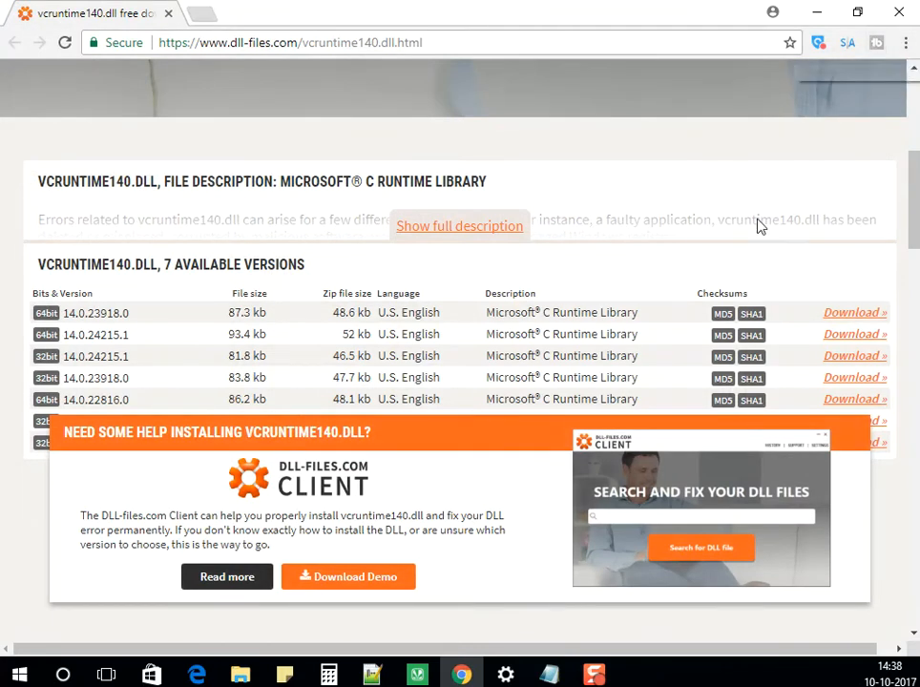
pyautogui.moveTo(736, 281)
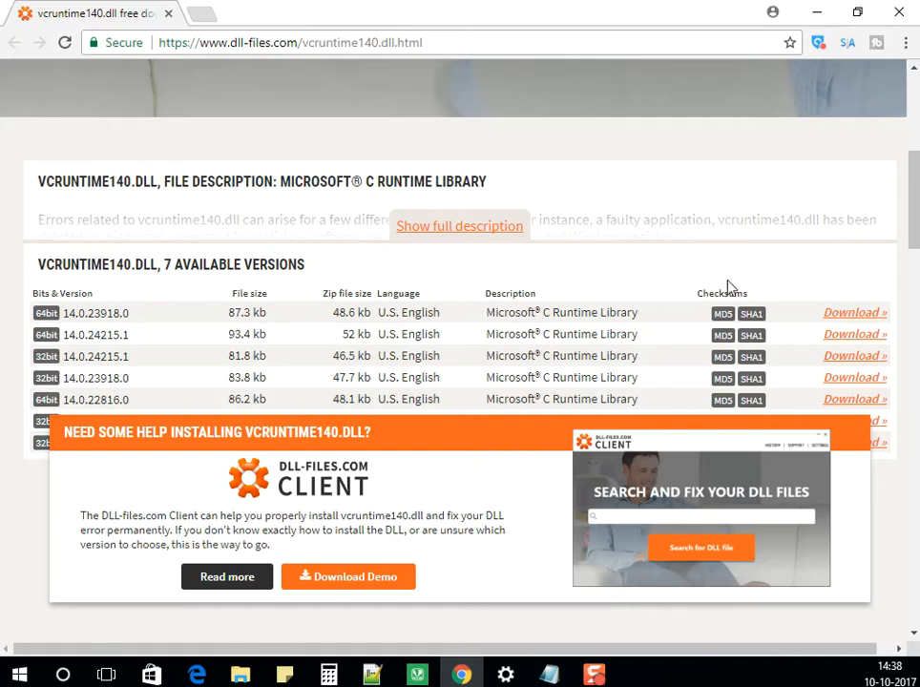
pyautogui.moveTo(657, 313)
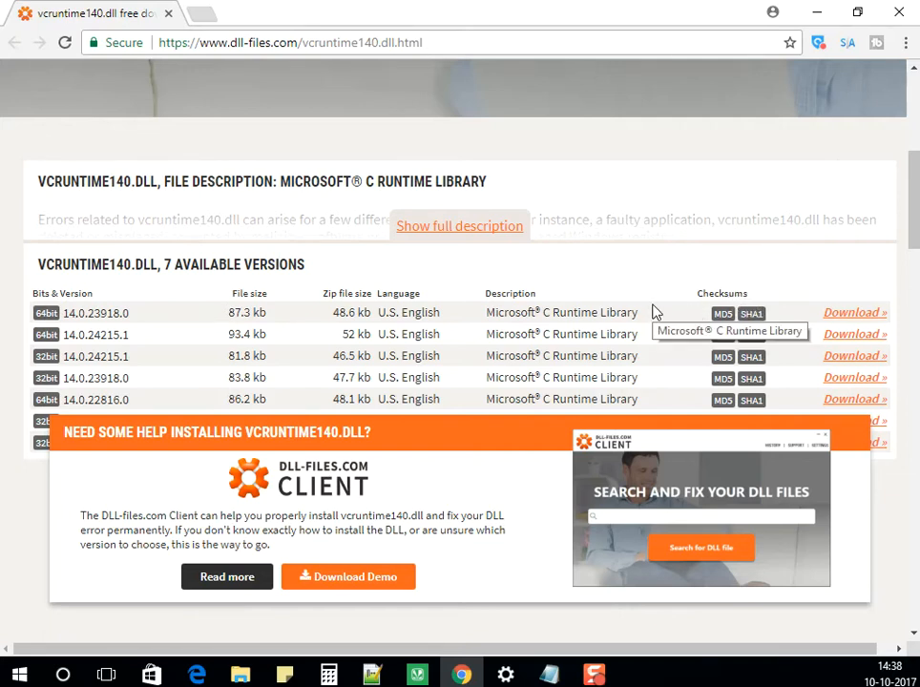
pyautogui.moveTo(664, 307)
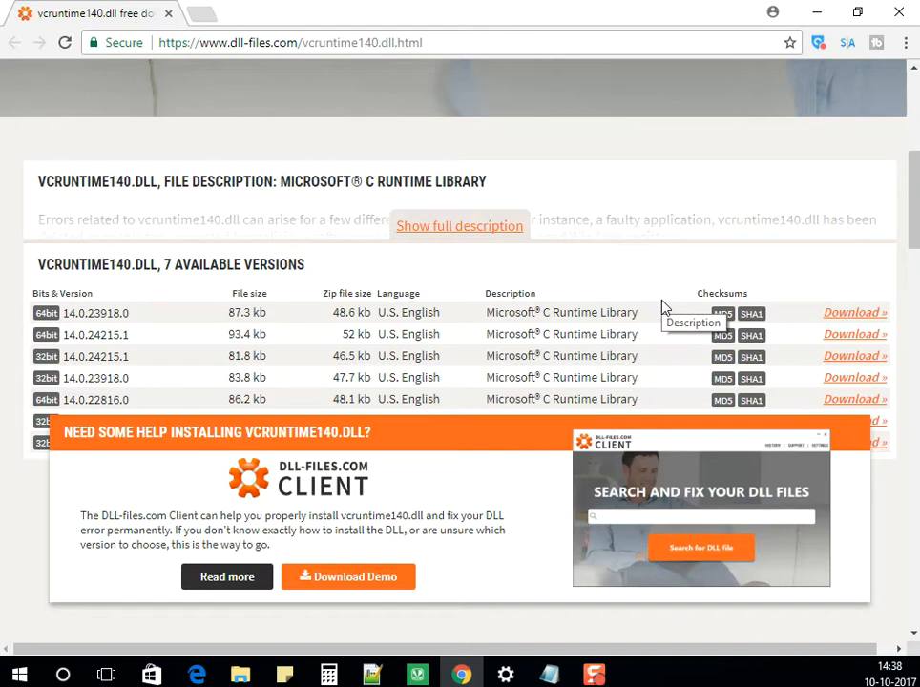
pyautogui.moveTo(729, 282)
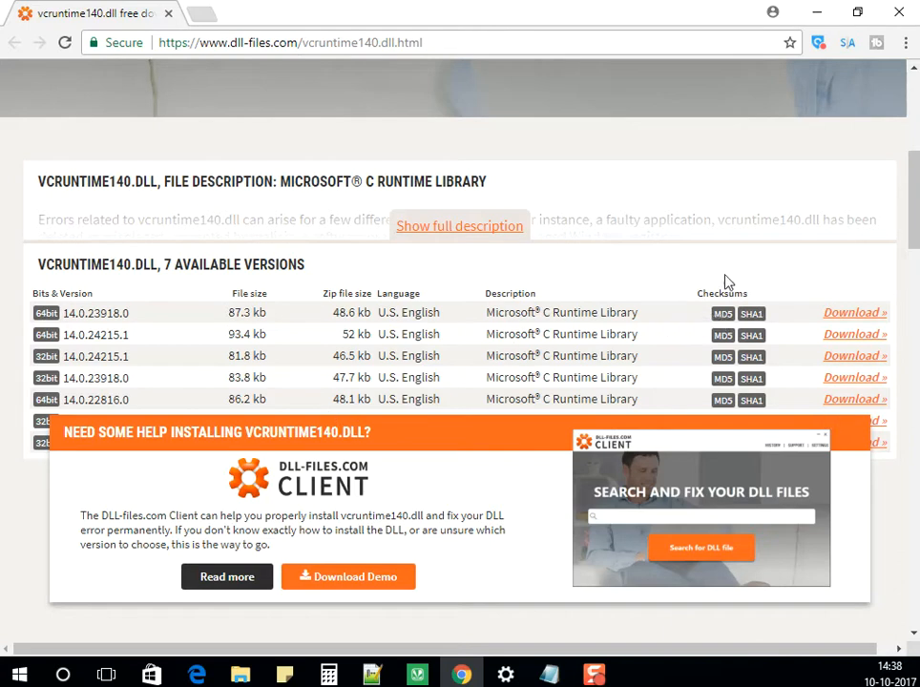
pyautogui.moveTo(622, 305)
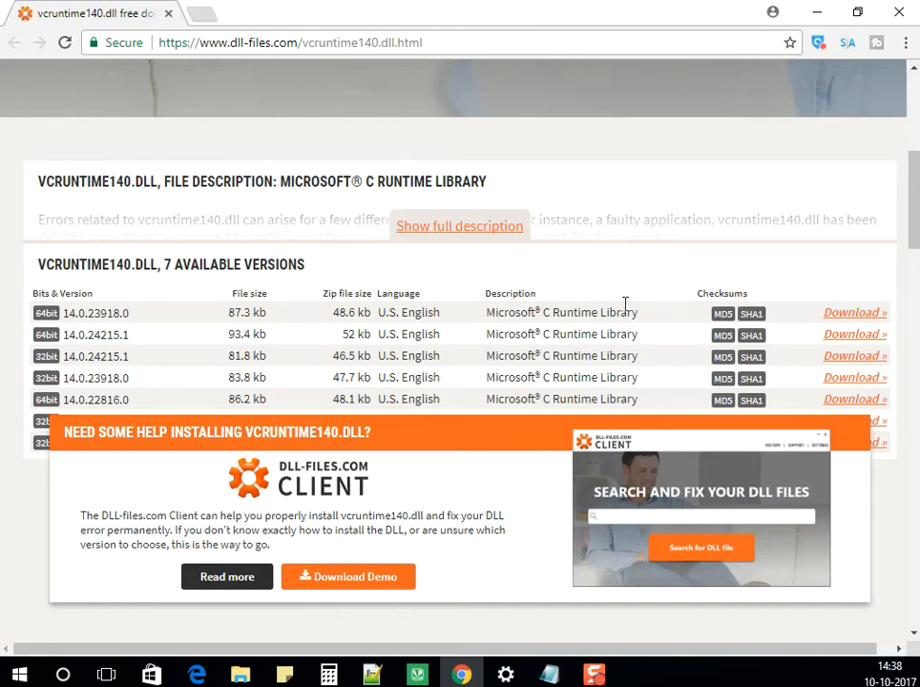
pyautogui.moveTo(561, 313)
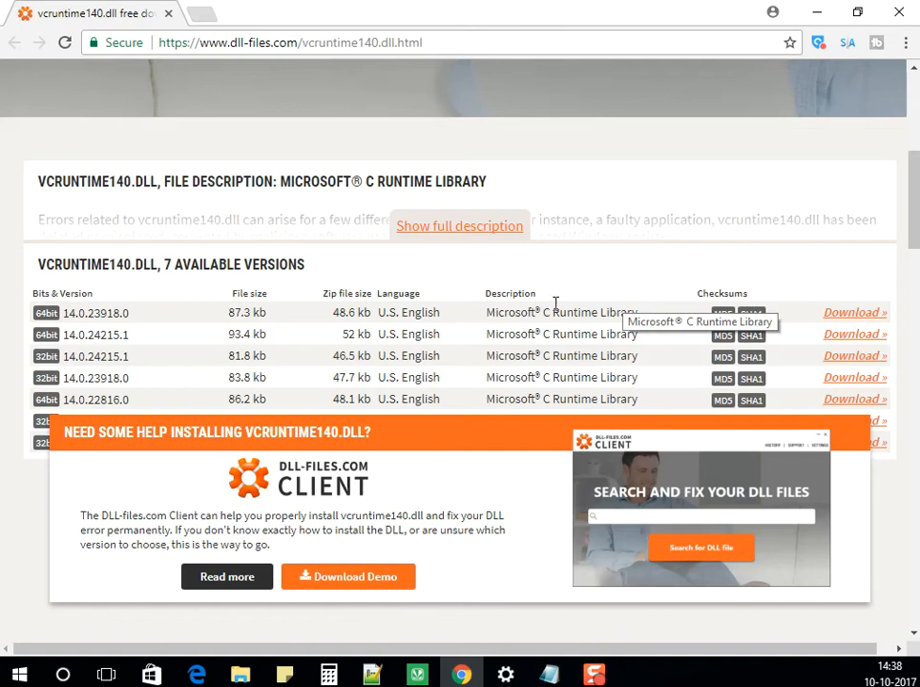
pyautogui.scroll(3)
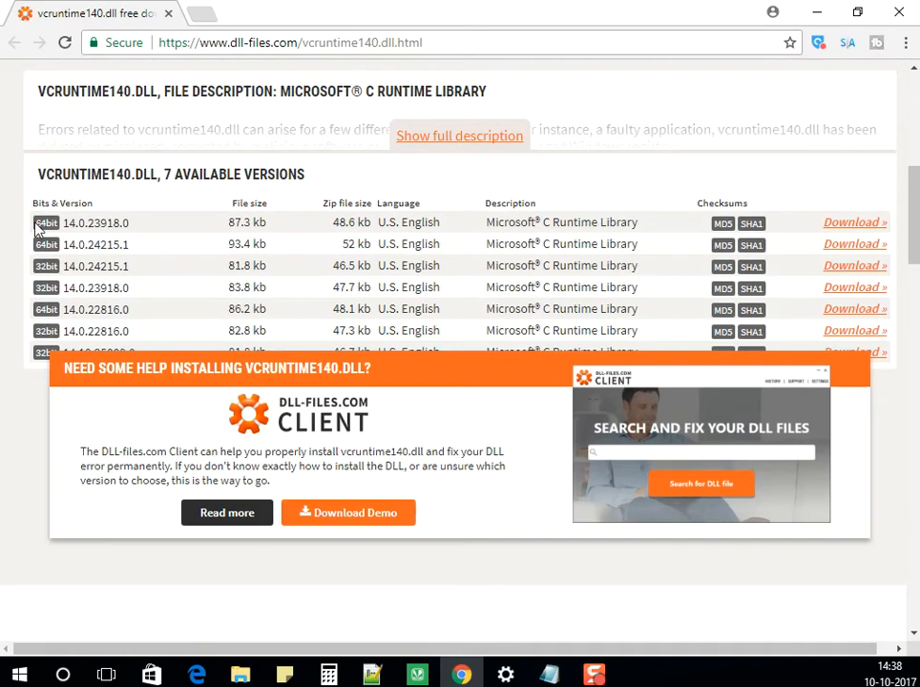
pyautogui.moveTo(143, 231)
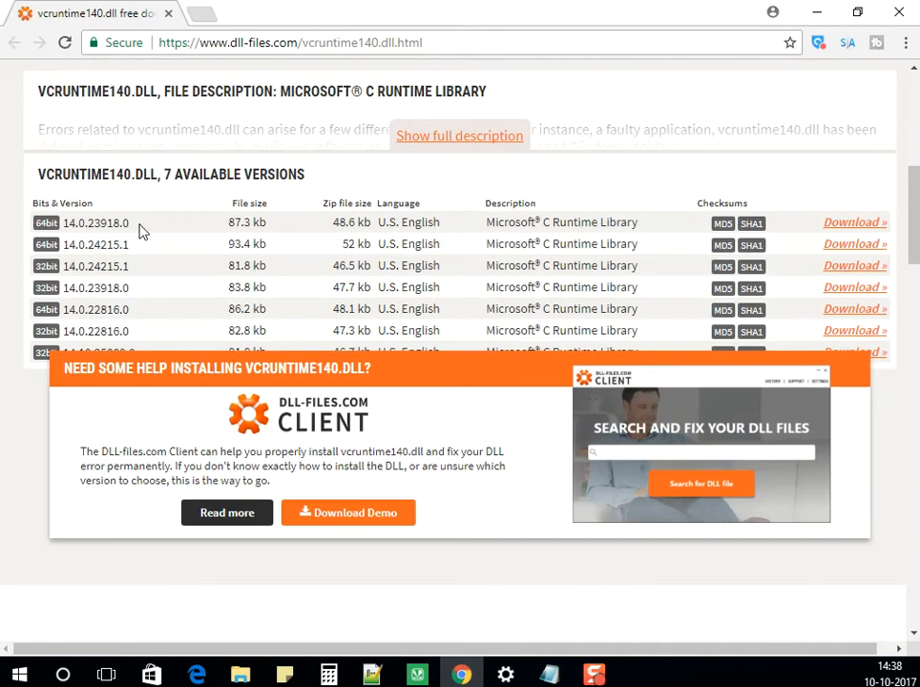
pyautogui.doubleClick(96, 221)
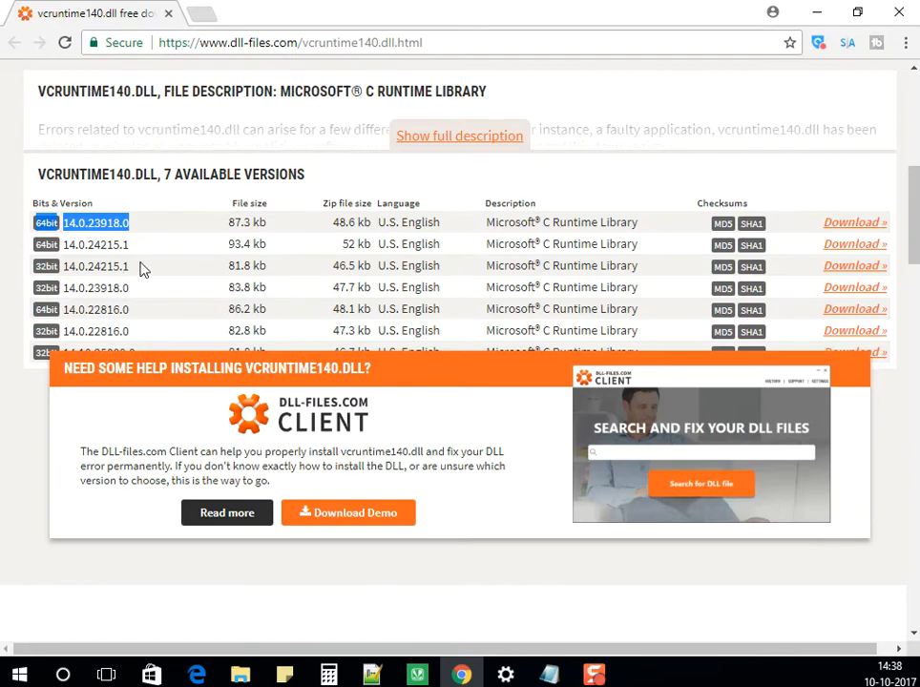
pyautogui.click(95, 265)
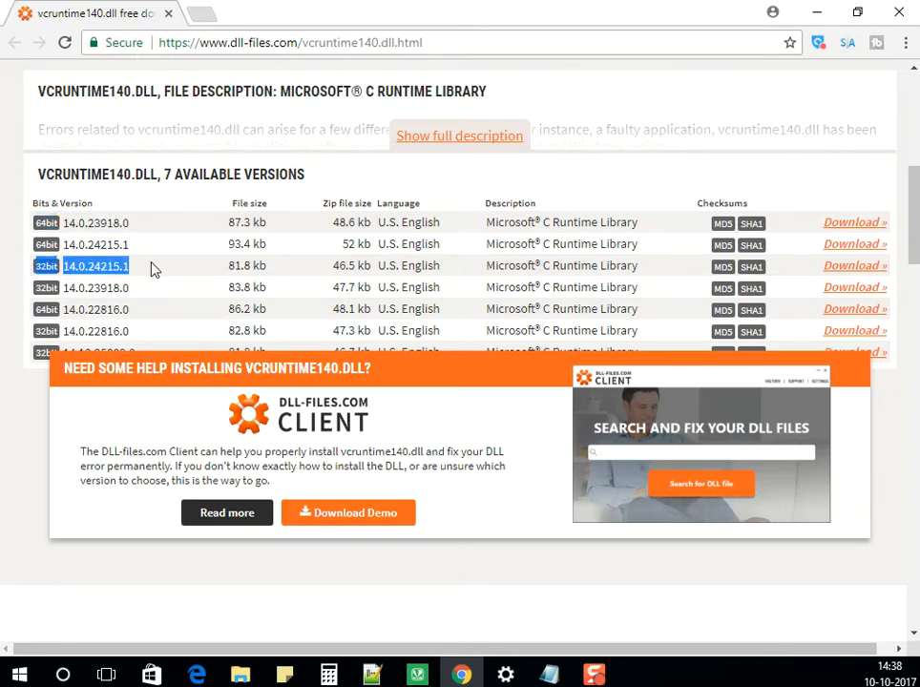
pyautogui.moveTo(652, 302)
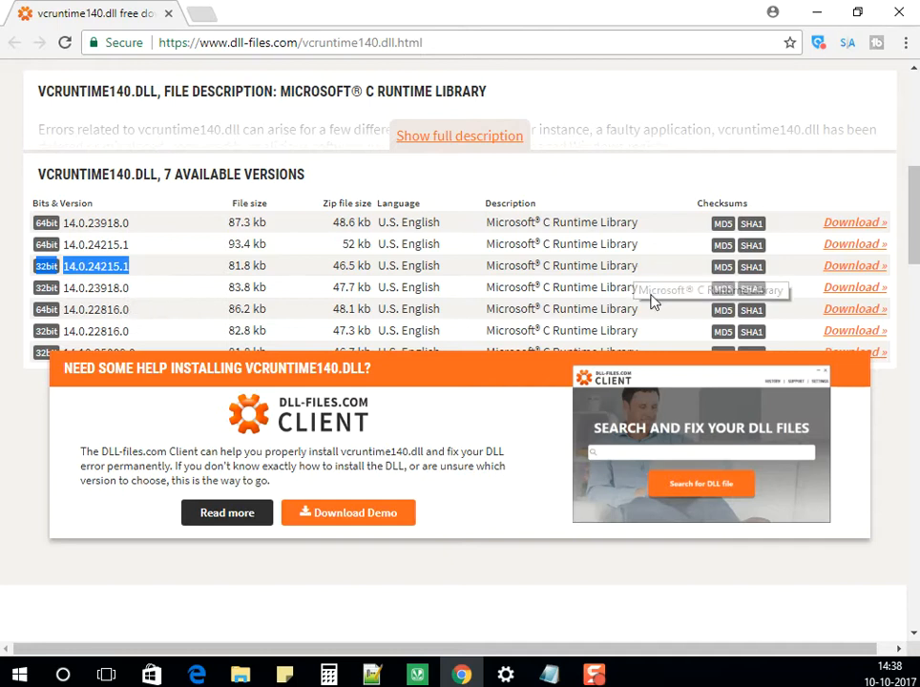
pyautogui.moveTo(648, 305)
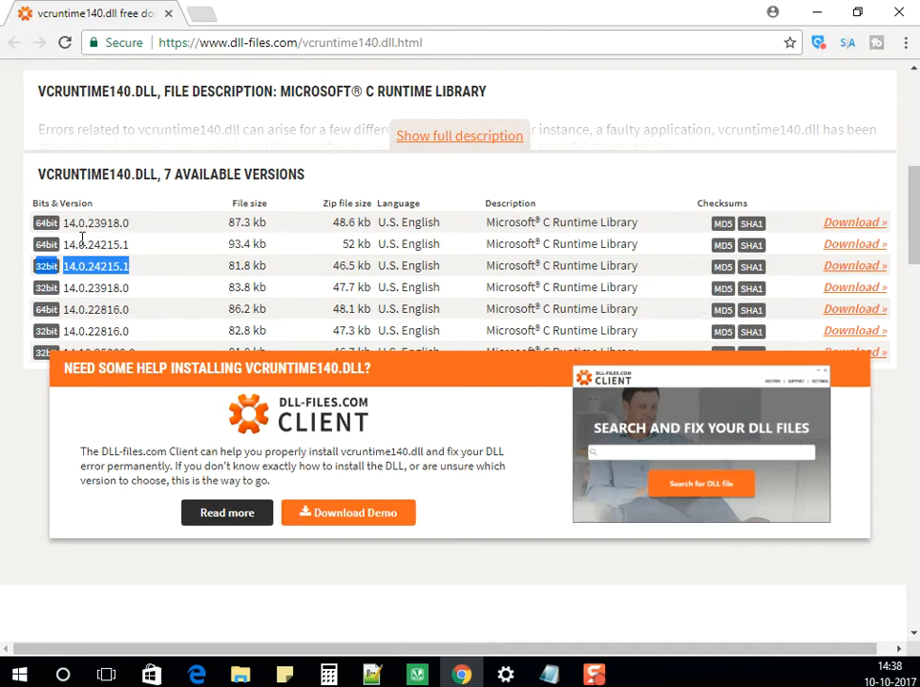
pyautogui.moveTo(80, 237)
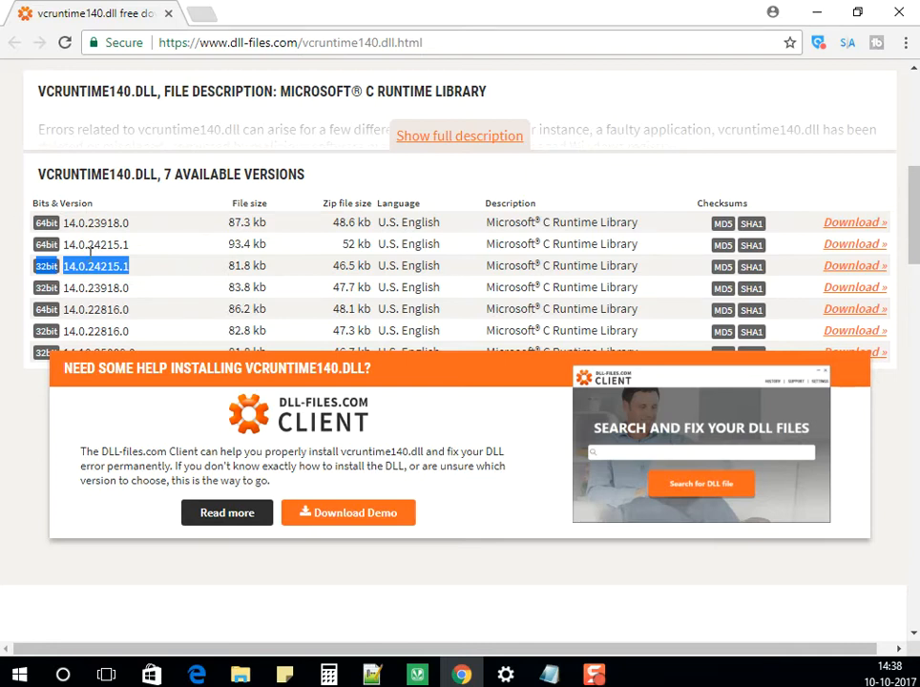
pyautogui.moveTo(754, 255)
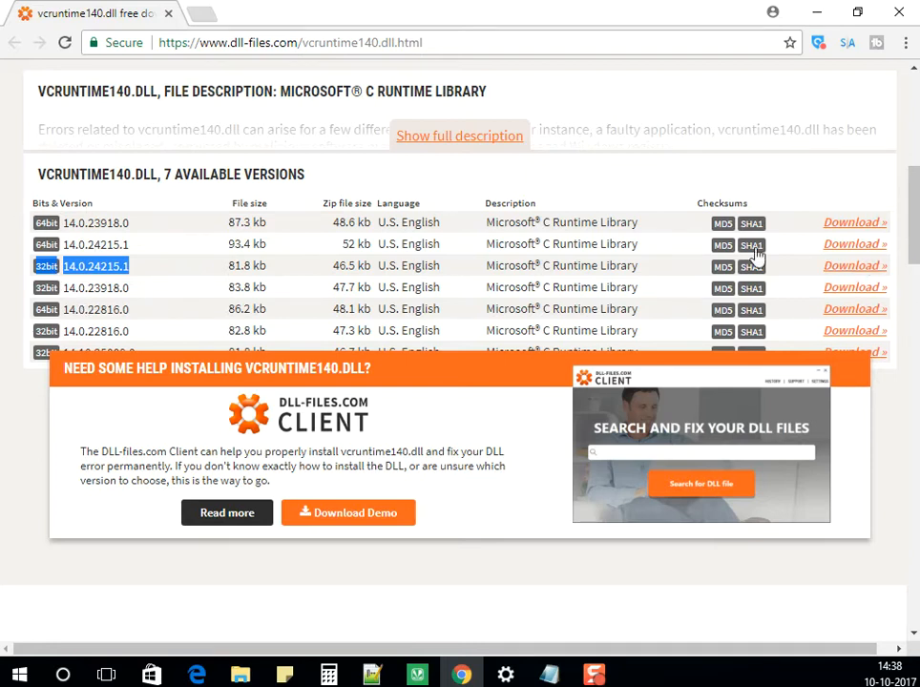
pyautogui.moveTo(851, 221)
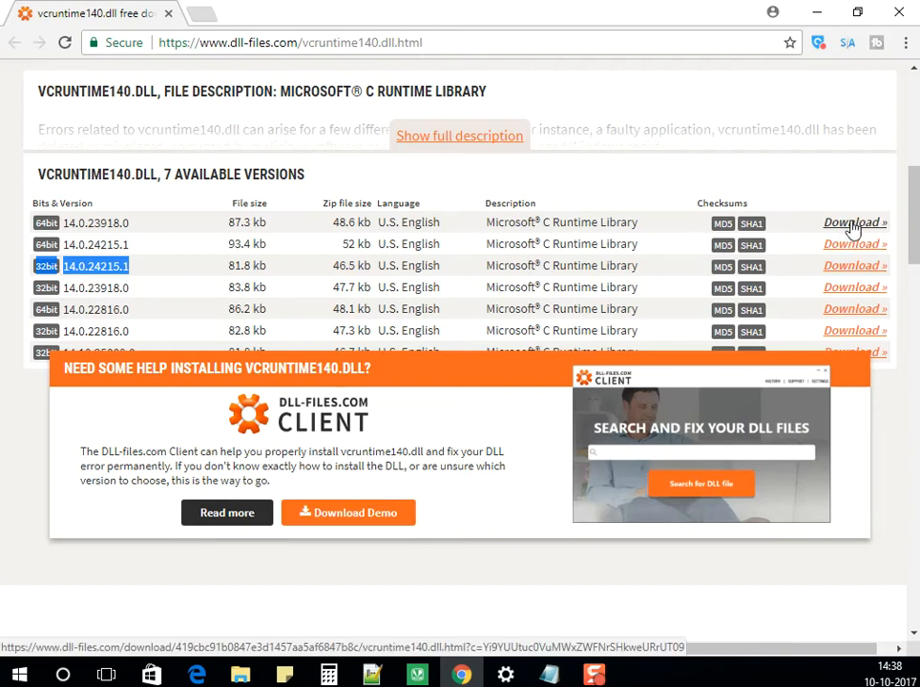
# Start downloading the 64-bit vcruntime140.dll version 14.0.23918.0 zip.
pyautogui.click(849, 221)
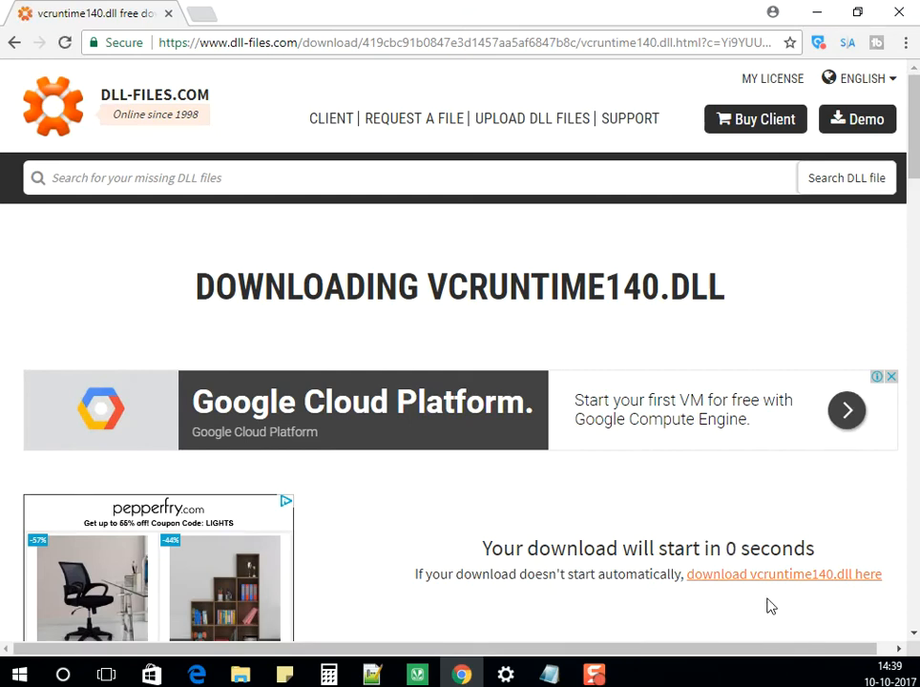
pyautogui.moveTo(115, 657)
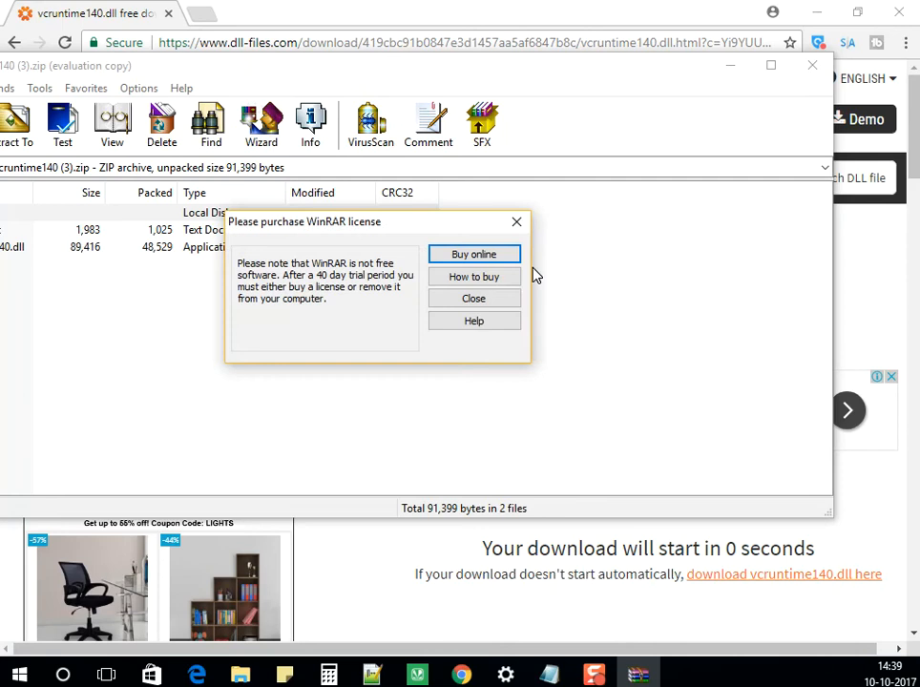
# Dismiss the WinRAR license reminder and extract vcruntime140.dll onto the desktop.
pyautogui.click(473, 298)
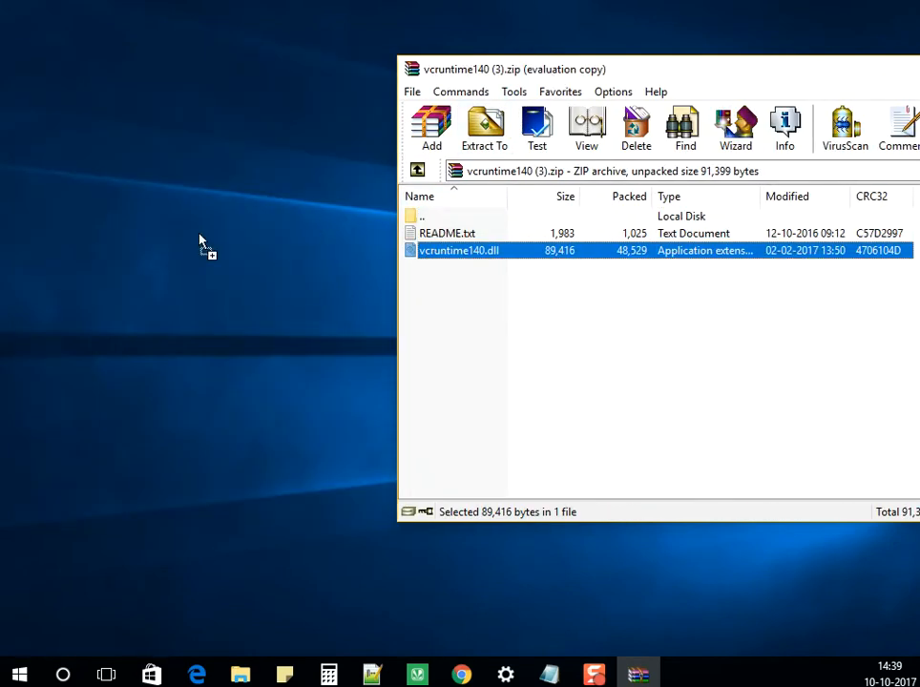
pyautogui.moveTo(458, 250); pyautogui.dragTo(233, 129)
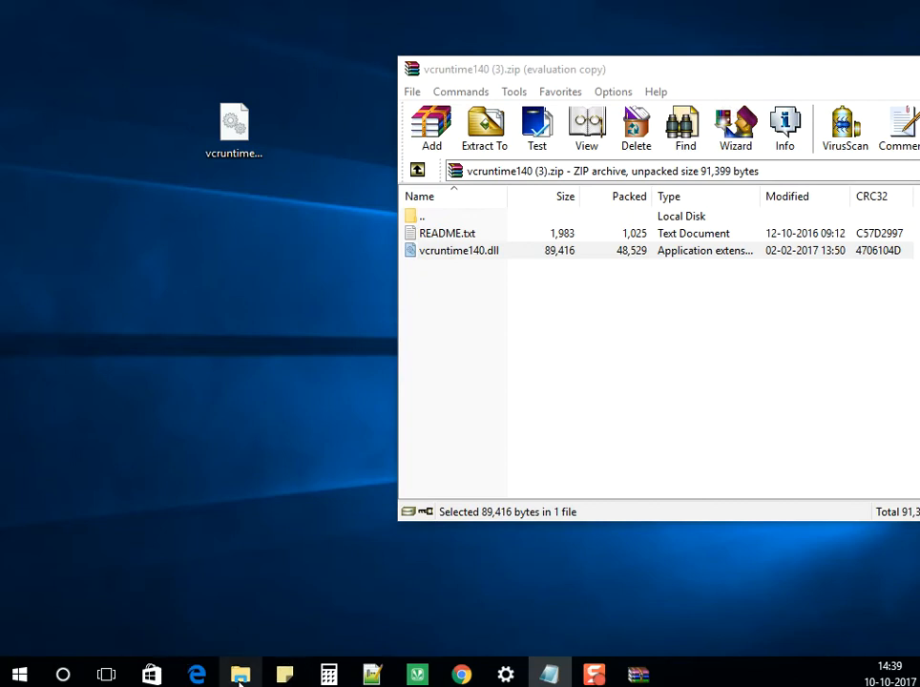
pyautogui.moveTo(241, 675)
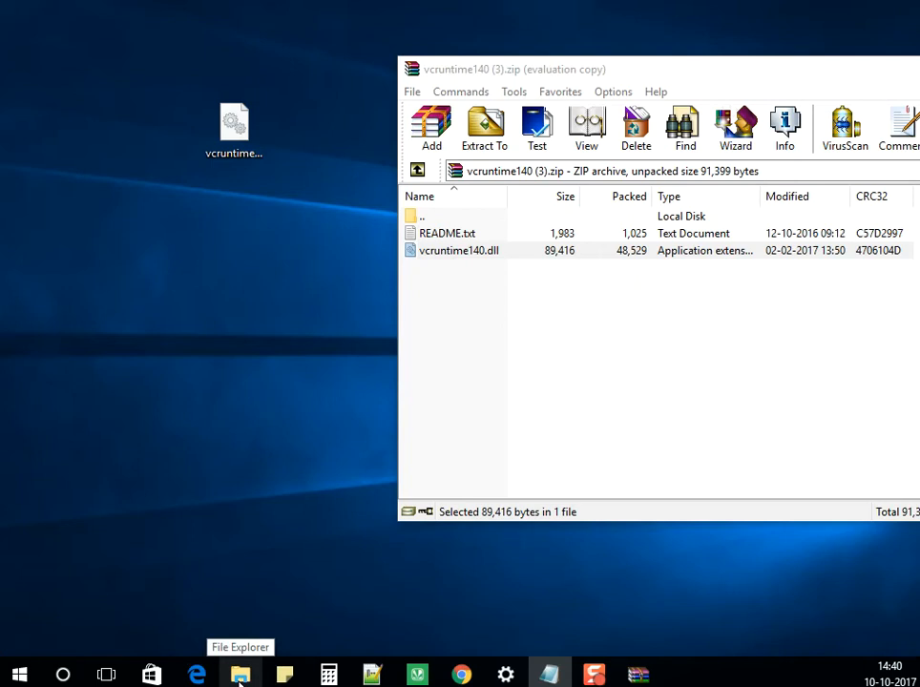
# Browse to the Windows folder on Local Disk (C:) in File Explorer.
pyautogui.click(240, 676)
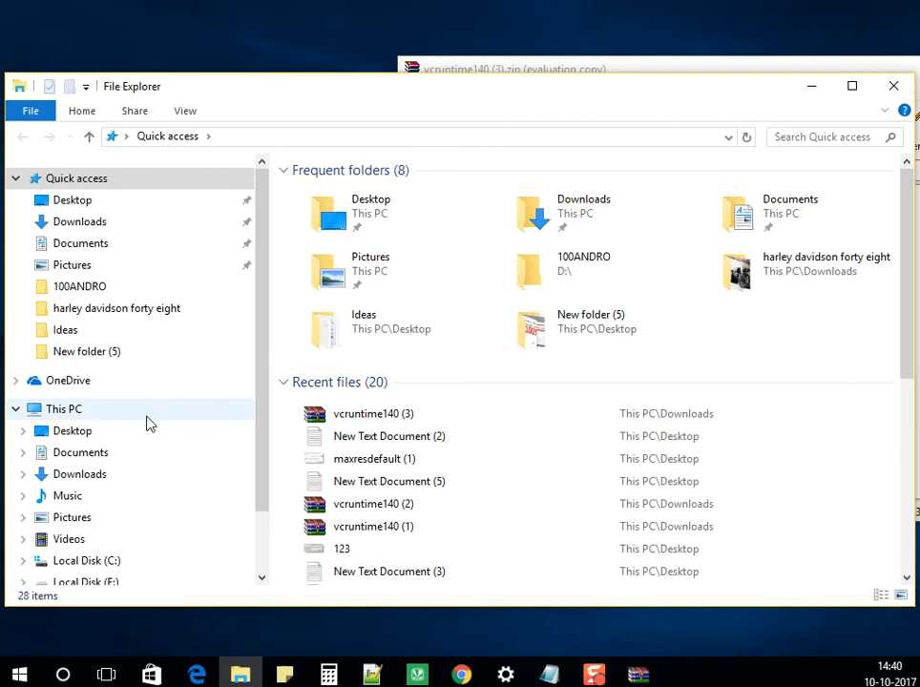
pyautogui.scroll(-3)
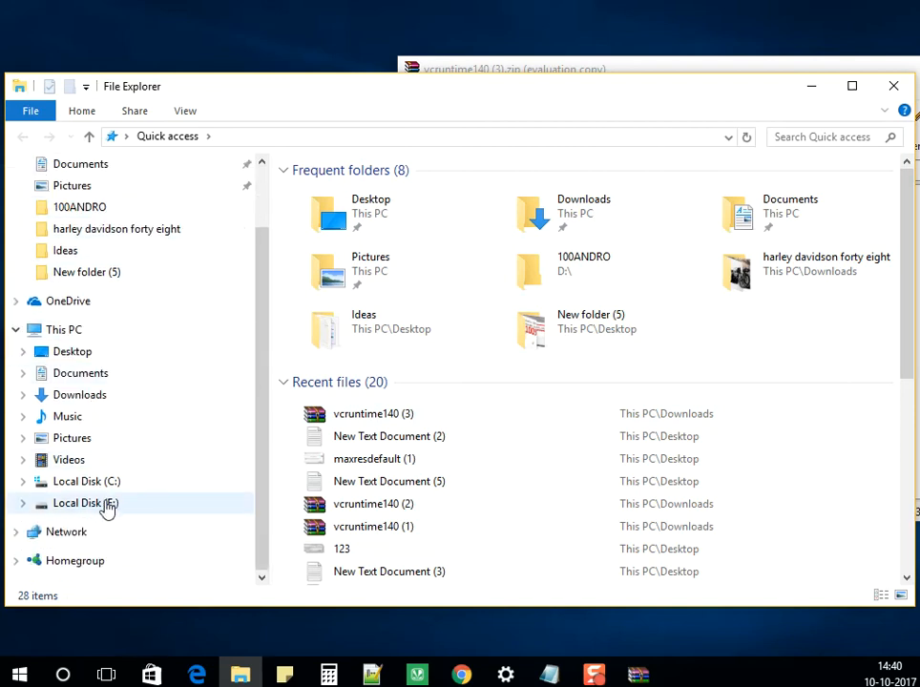
pyautogui.click(86, 481)
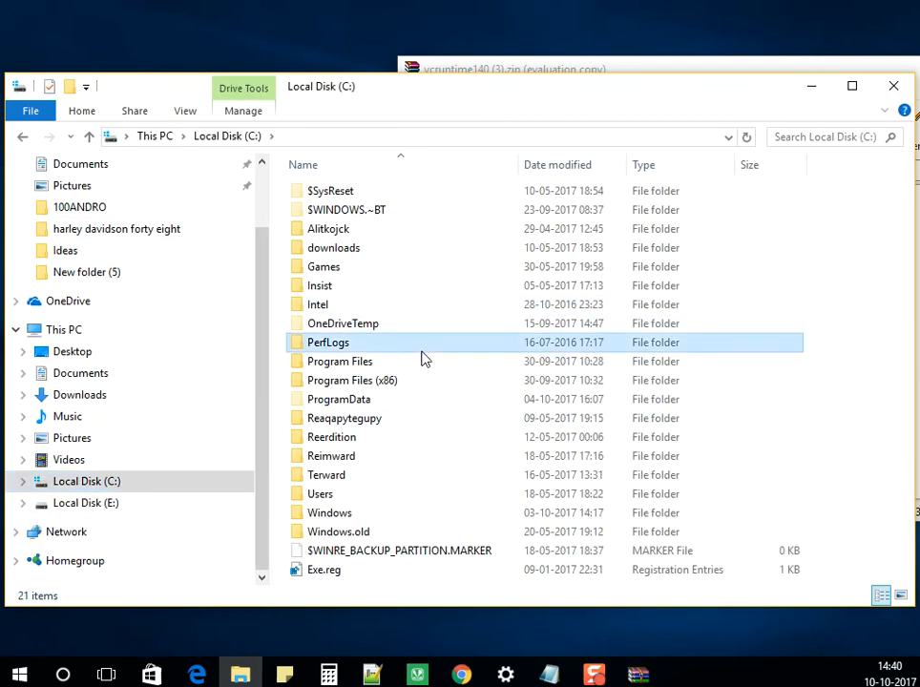
pyautogui.doubleClick(328, 512)
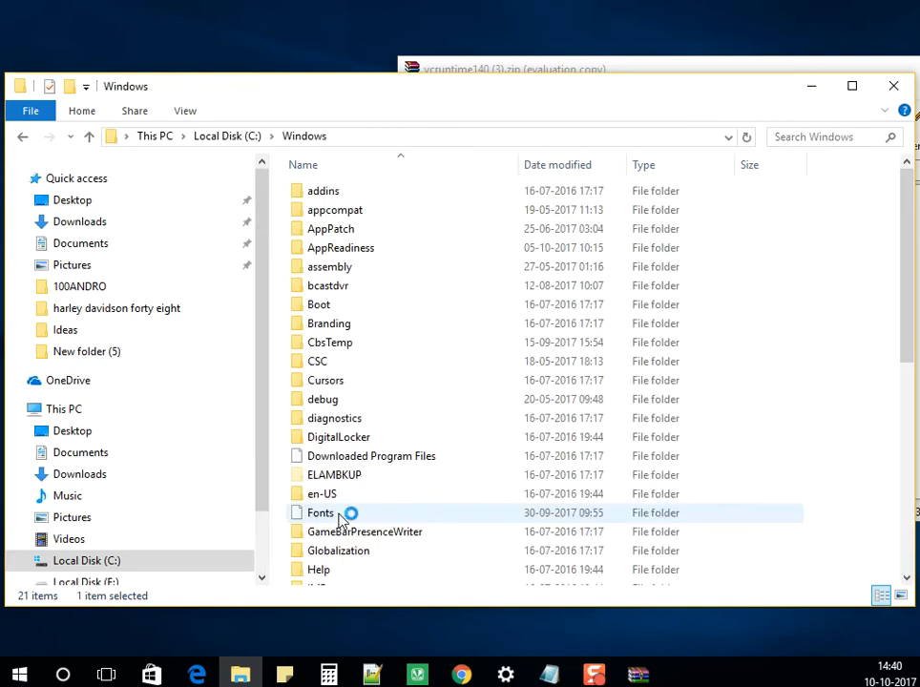
# Locate and enter the System32 folder inside C:\Windows.
pyautogui.scroll(-3)
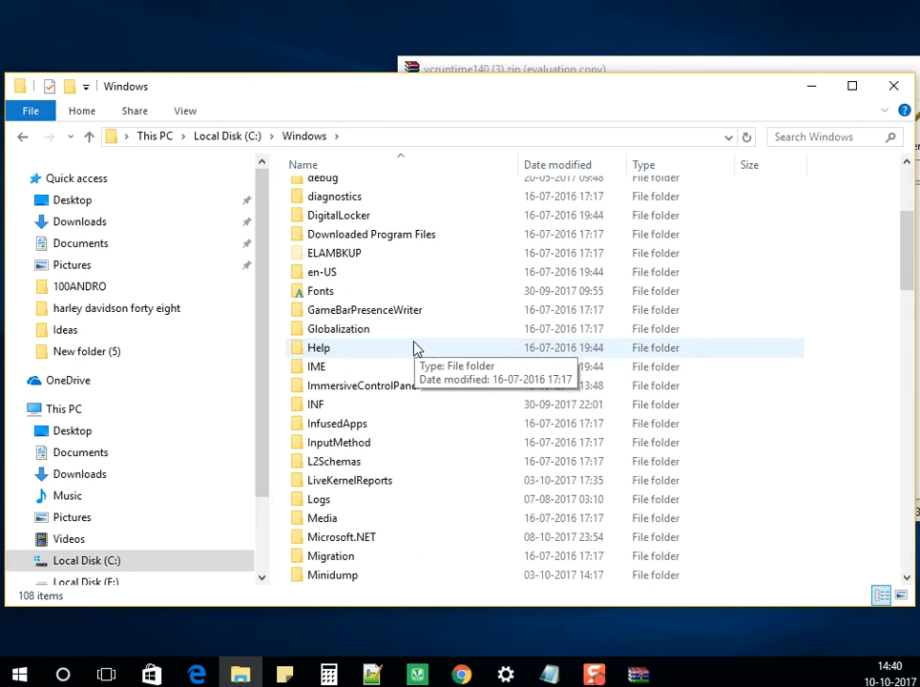
pyautogui.click(363, 386)
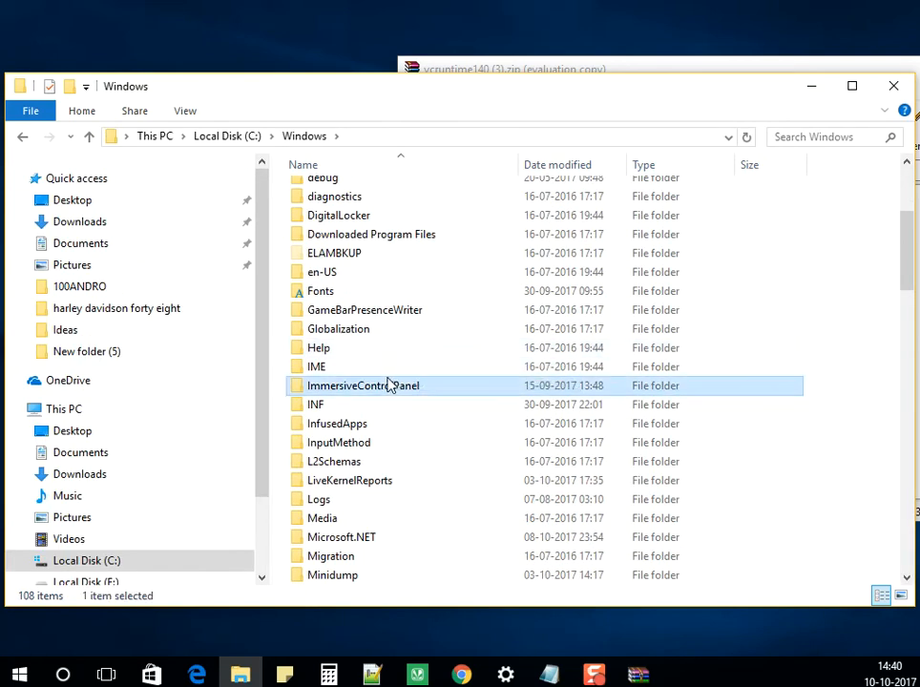
pyautogui.scroll(-3)
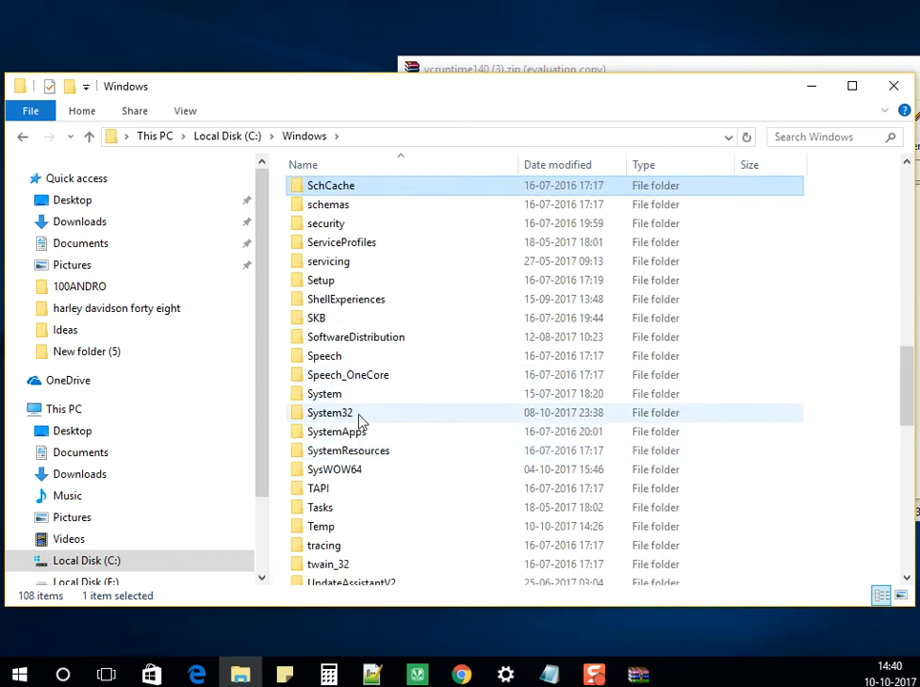
pyautogui.moveTo(376, 420)
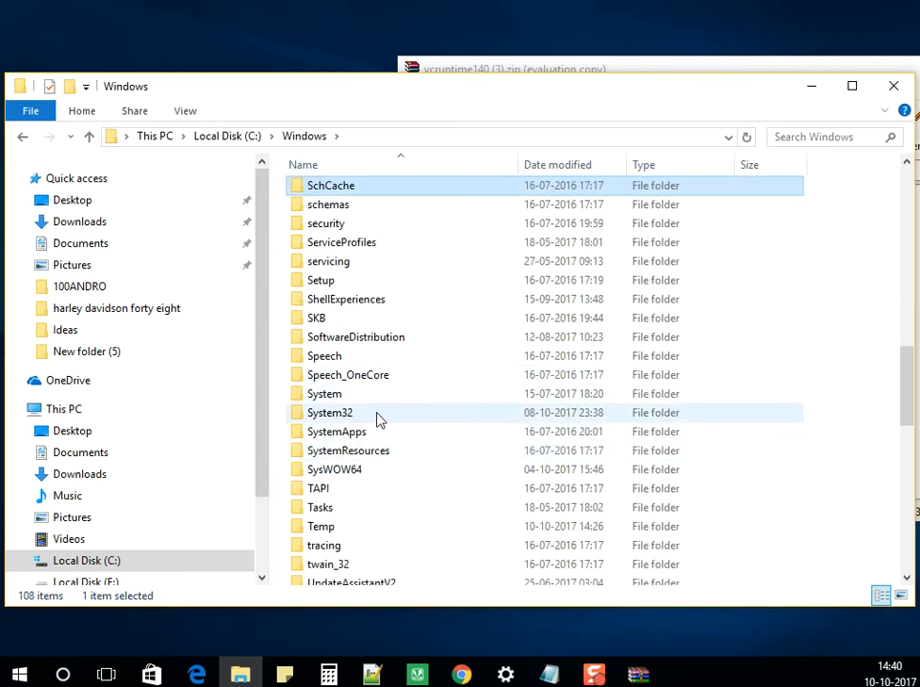
pyautogui.doubleClick(329, 412)
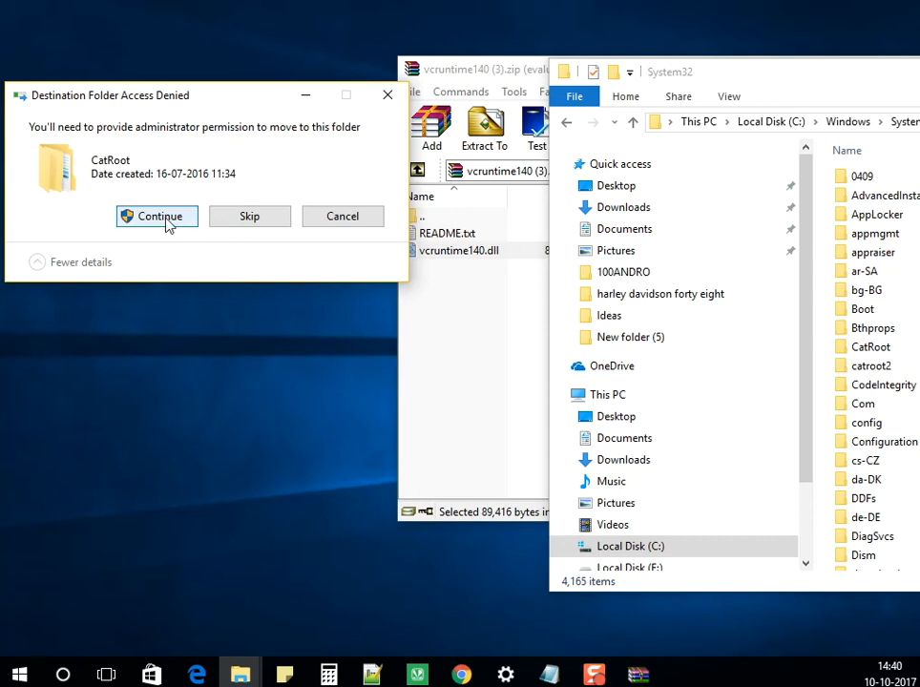
# Grant administrator permission so vcruntime140.dll lands in System32.
pyautogui.click(157, 216)
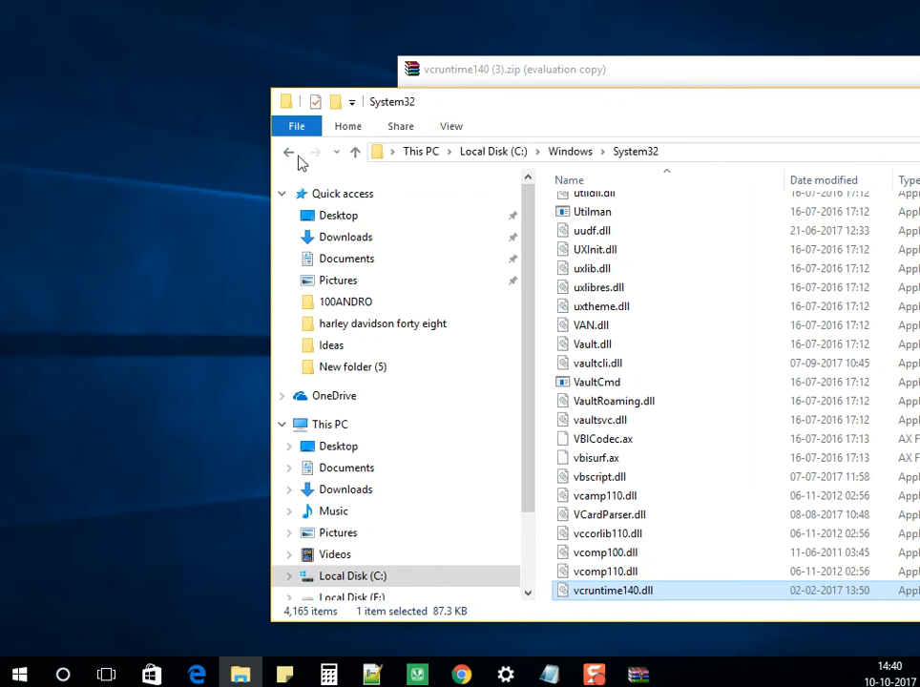
pyautogui.moveTo(290, 153)
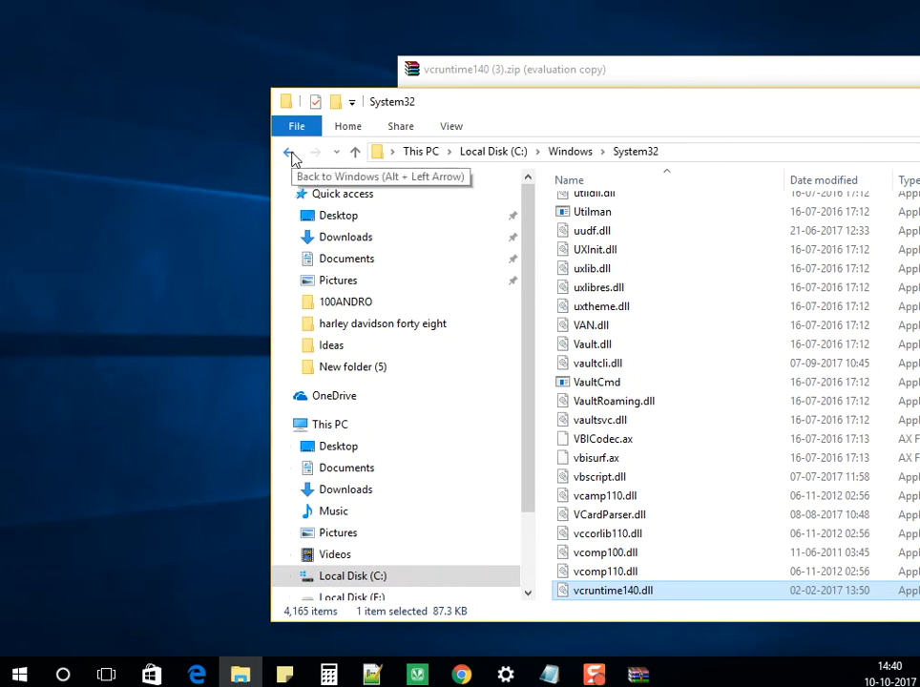
# Return to C:\Windows and enter the SysWOW64 folder.
pyautogui.click(290, 150)
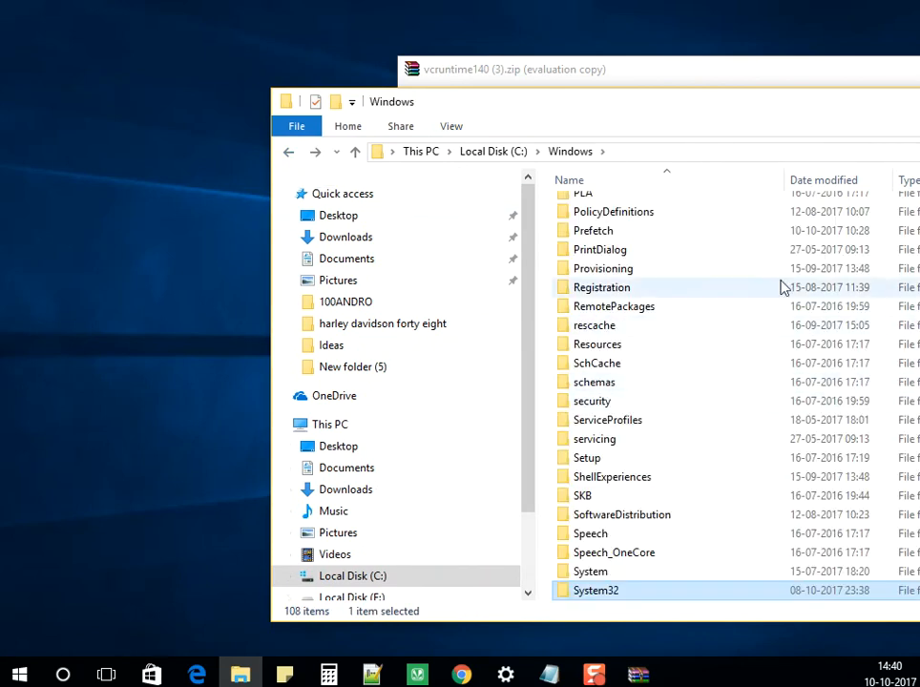
pyautogui.scroll(-3)
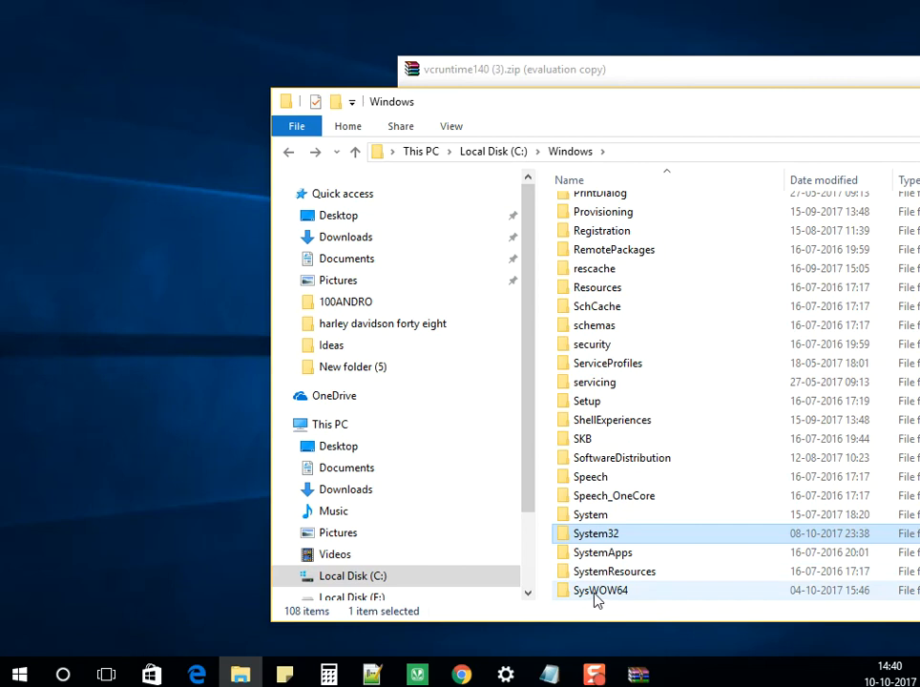
pyautogui.doubleClick(600, 590)
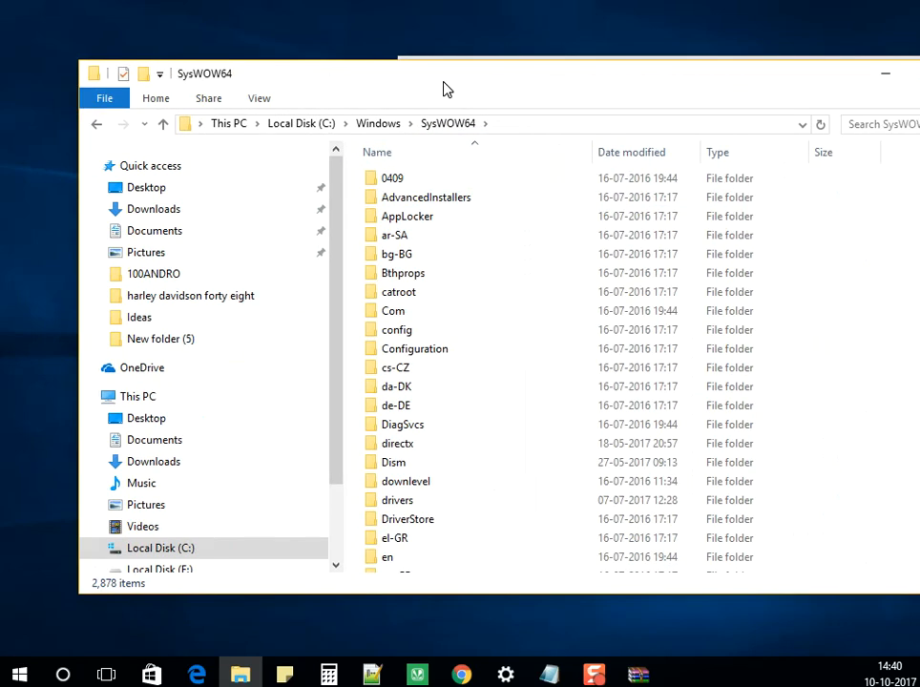
pyautogui.moveTo(582, 96)
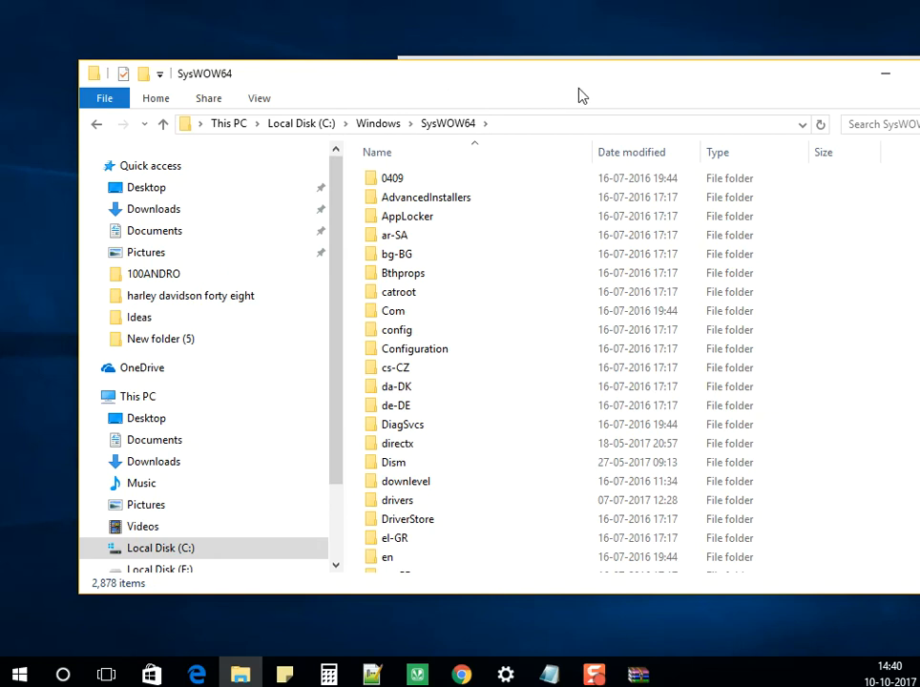
pyautogui.moveTo(626, 84)
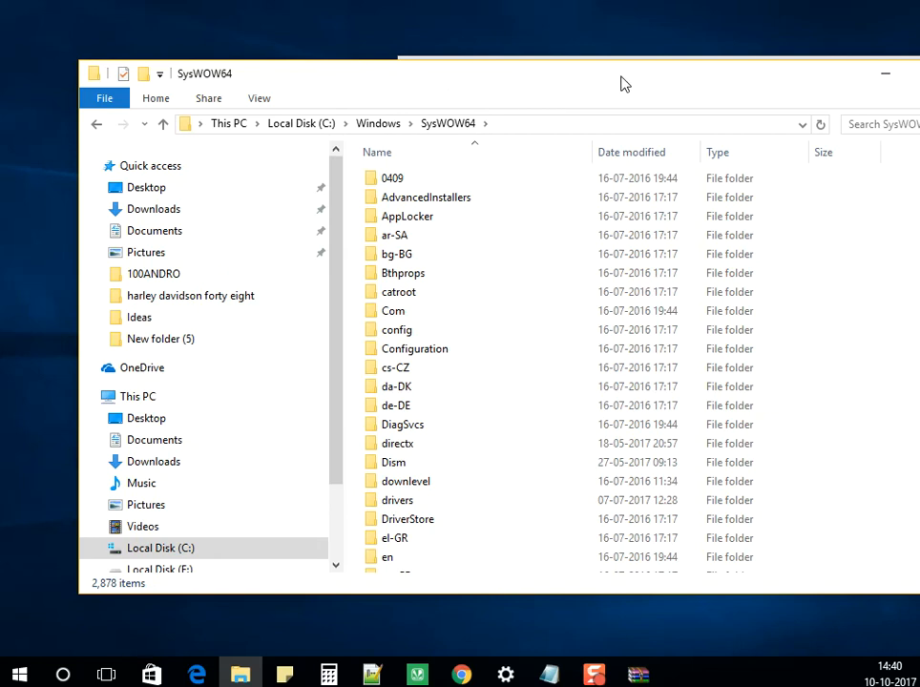
pyautogui.moveTo(614, 84)
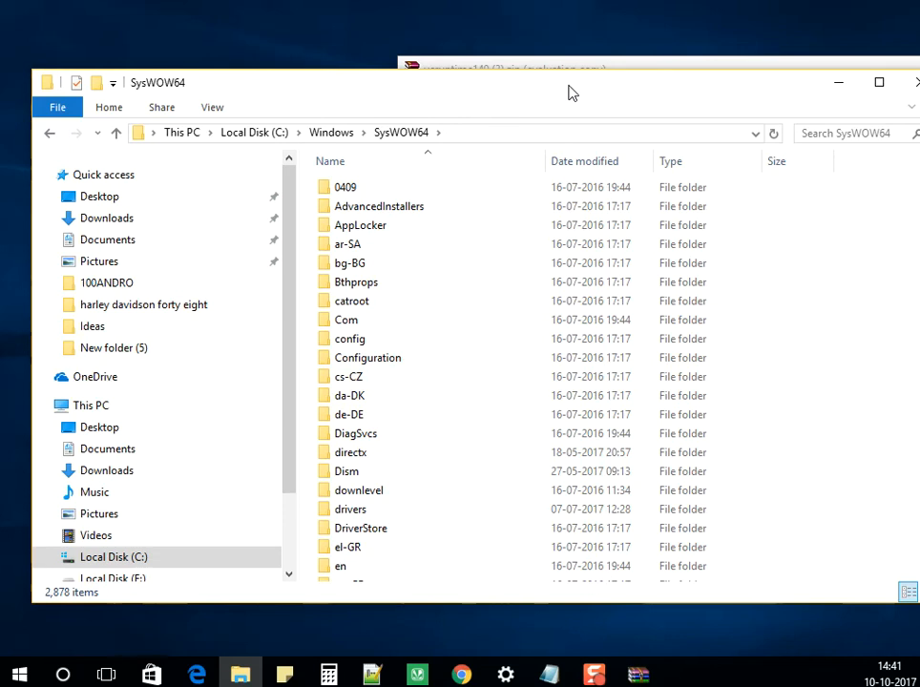
pyautogui.moveTo(531, 116)
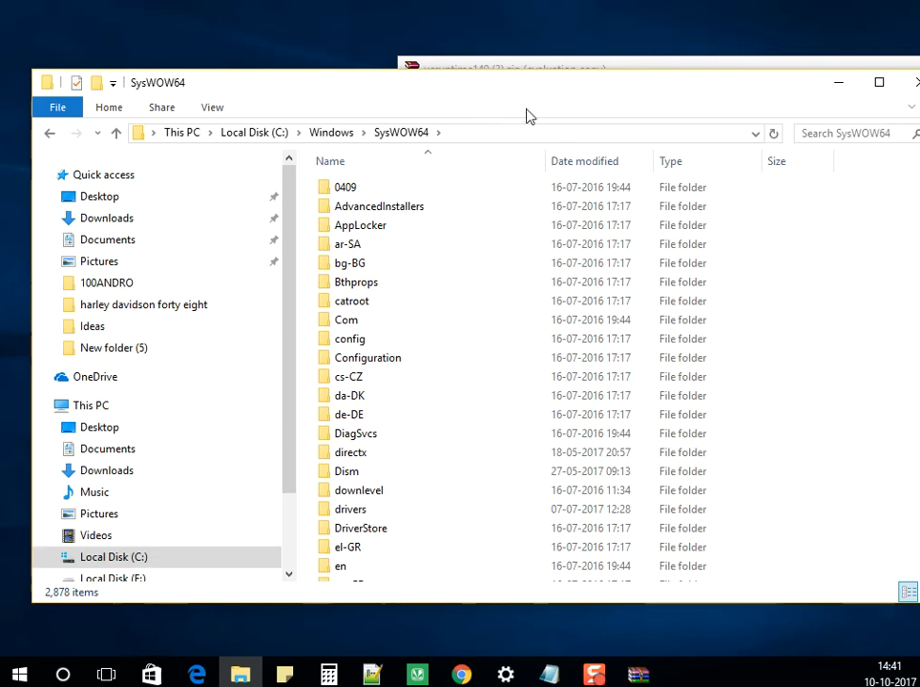